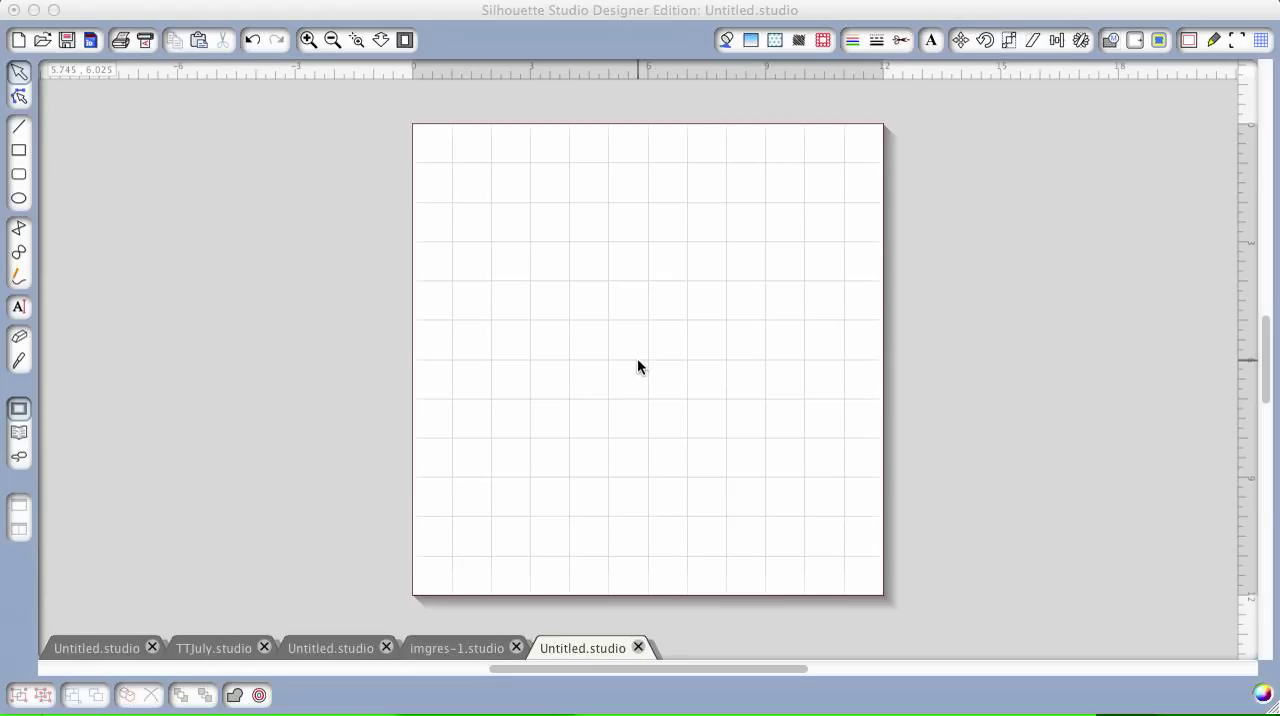
pyautogui.moveTo(28, 444)
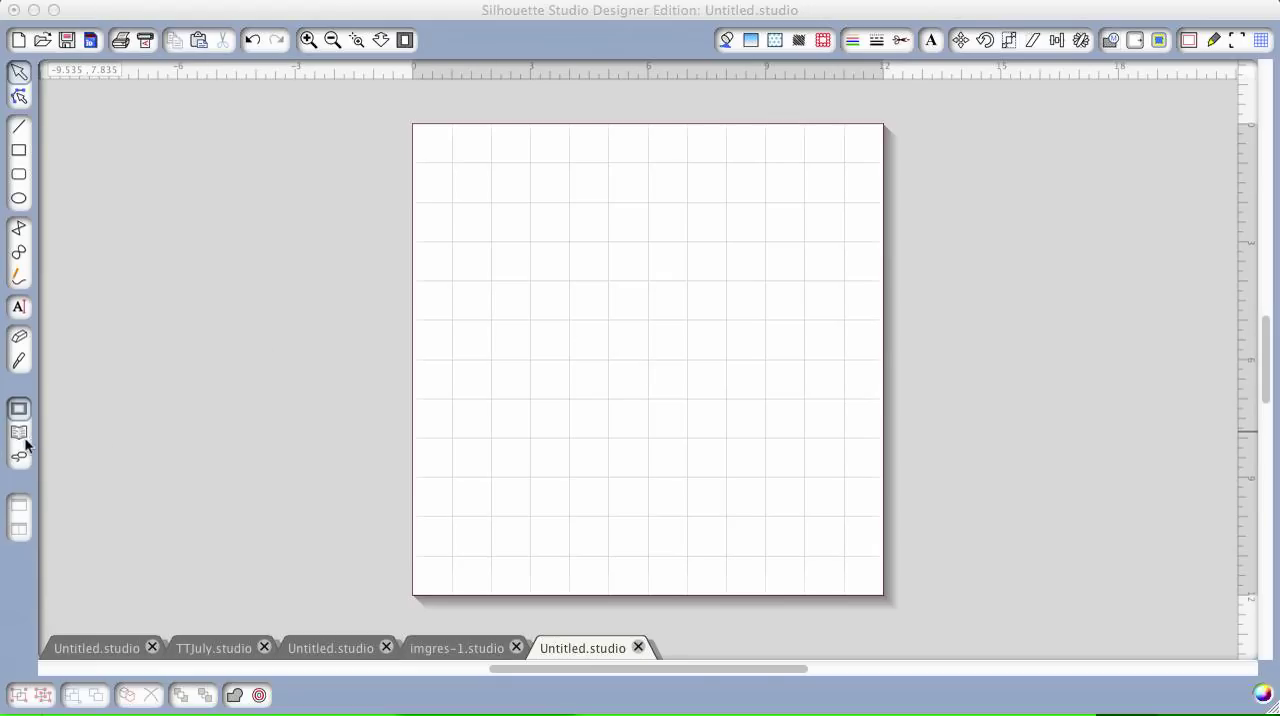
# Show the design library with the Lettering Delights folder expanded to its subfolders
pyautogui.click(20, 432)
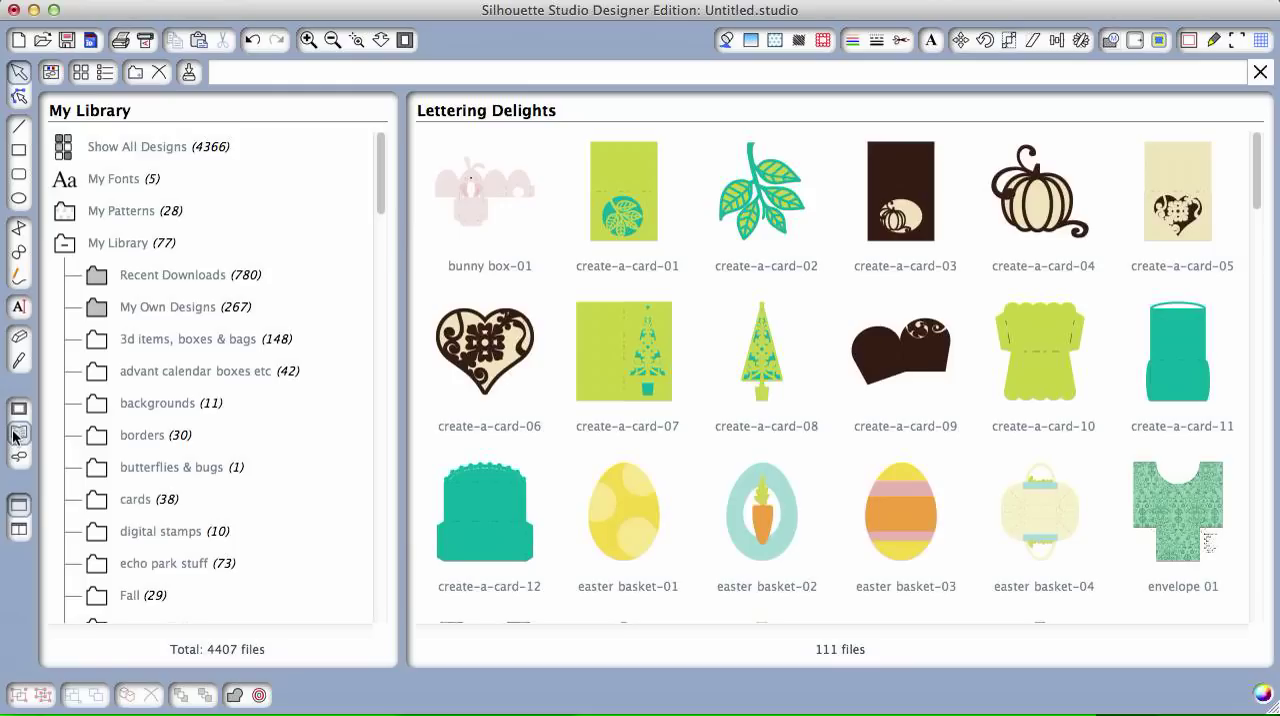
pyautogui.moveTo(156, 118)
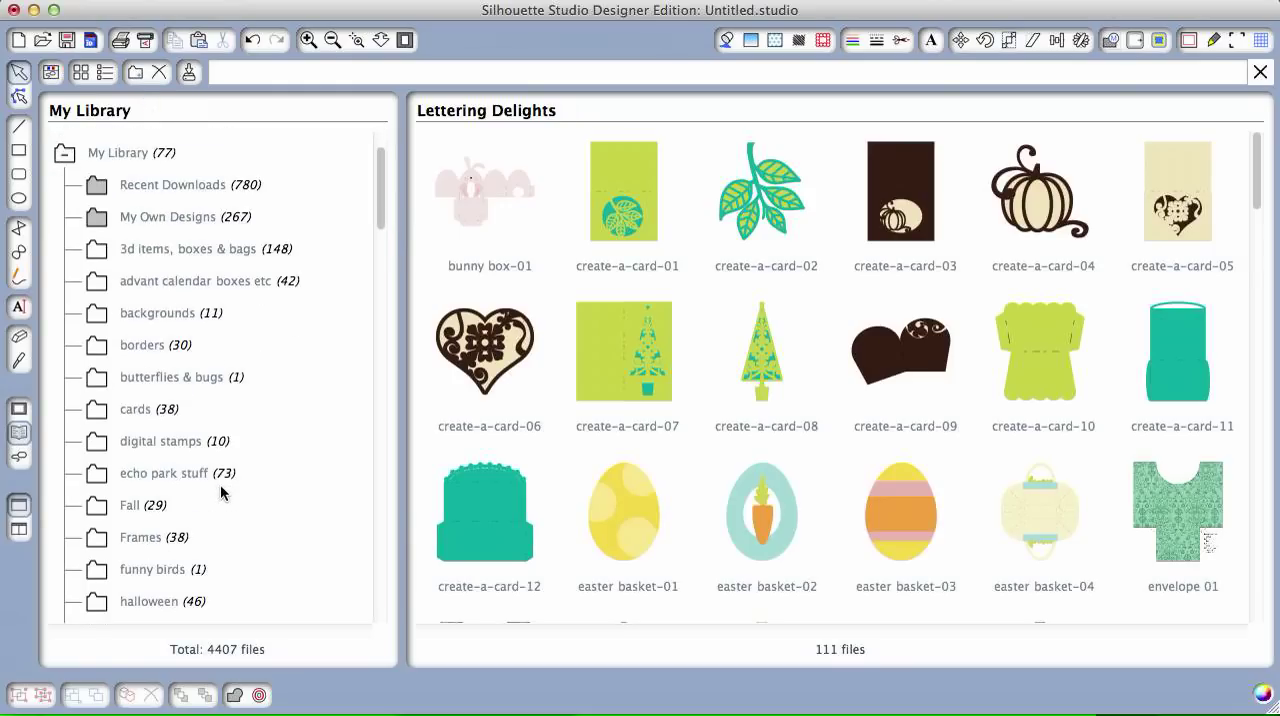
pyautogui.click(172, 292)
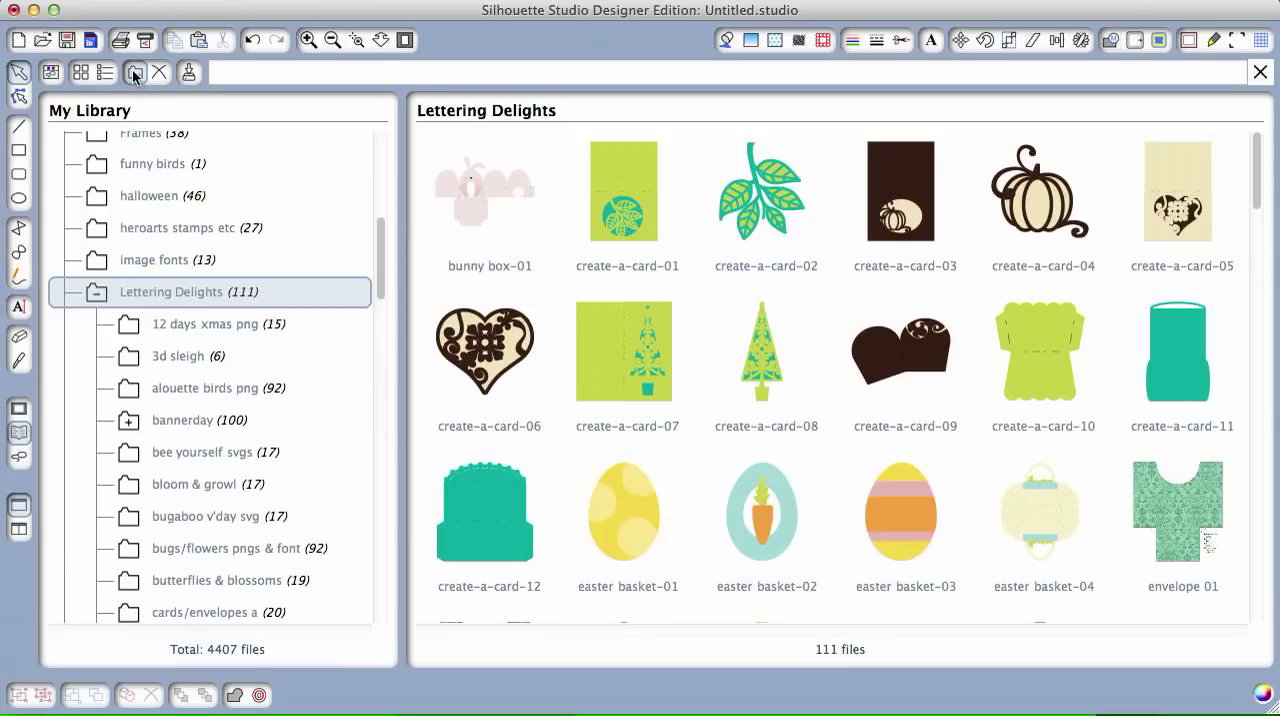
# Add a new library folder and begin naming it 'ex'
pyautogui.click(136, 72)
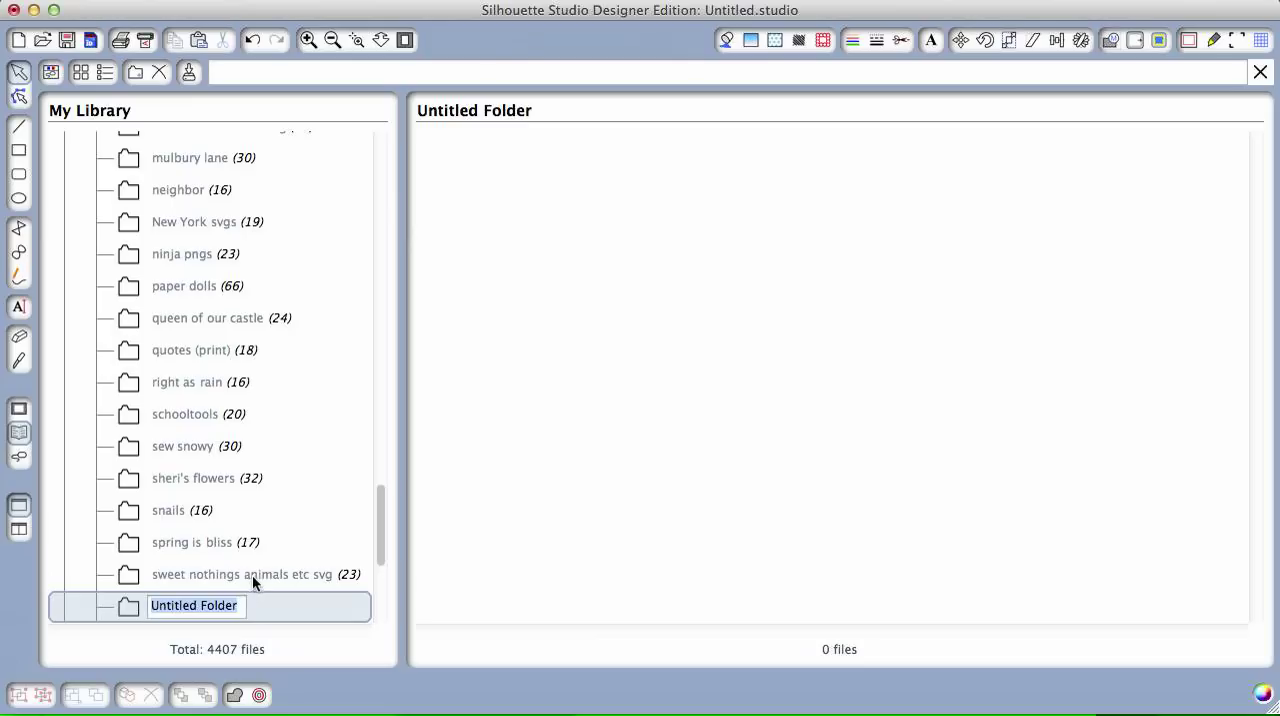
pyautogui.write('ex')
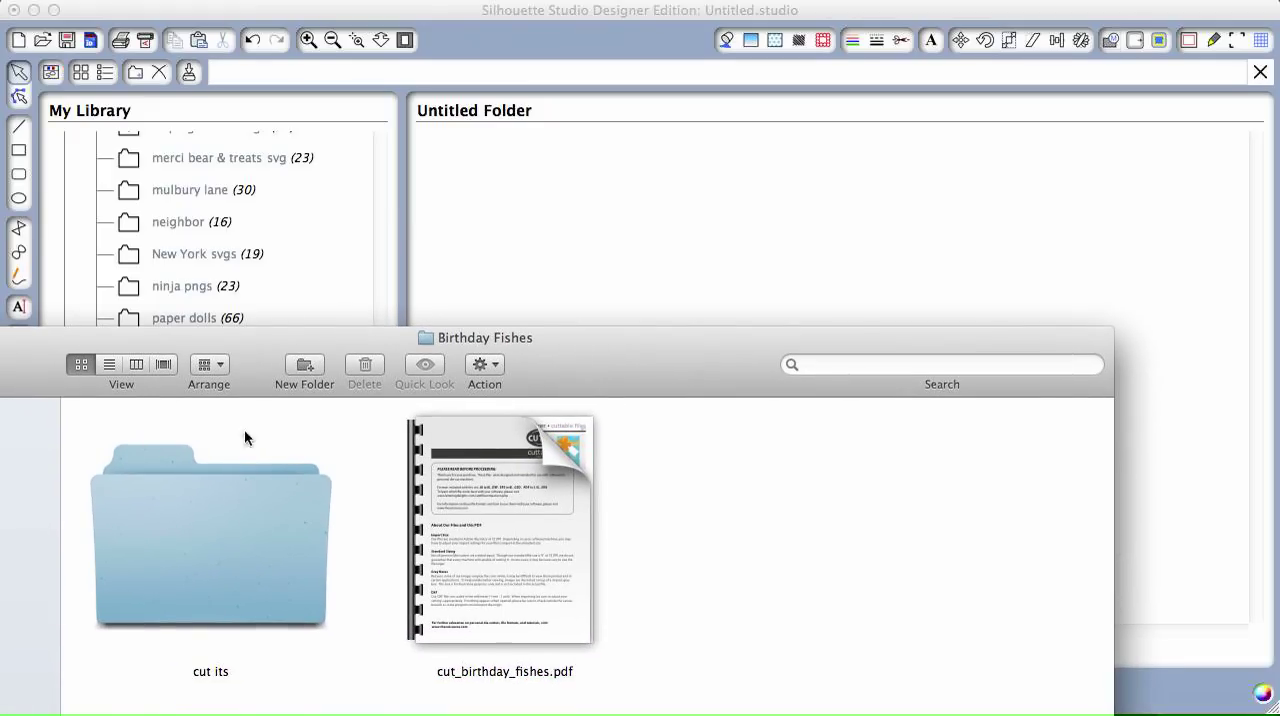
pyautogui.moveTo(204, 600)
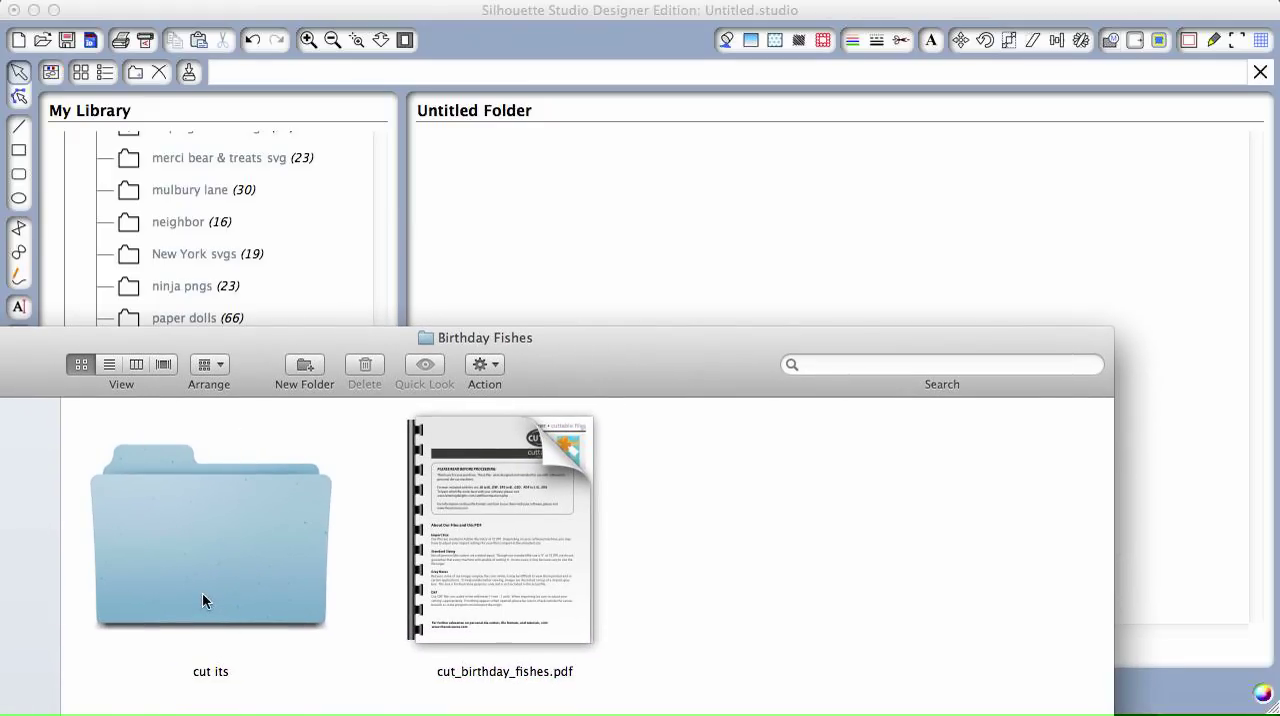
# In Finder, go into 'cut its' then 'svg' to reach the birthday_fishes SVG files
pyautogui.doubleClick(210, 536)
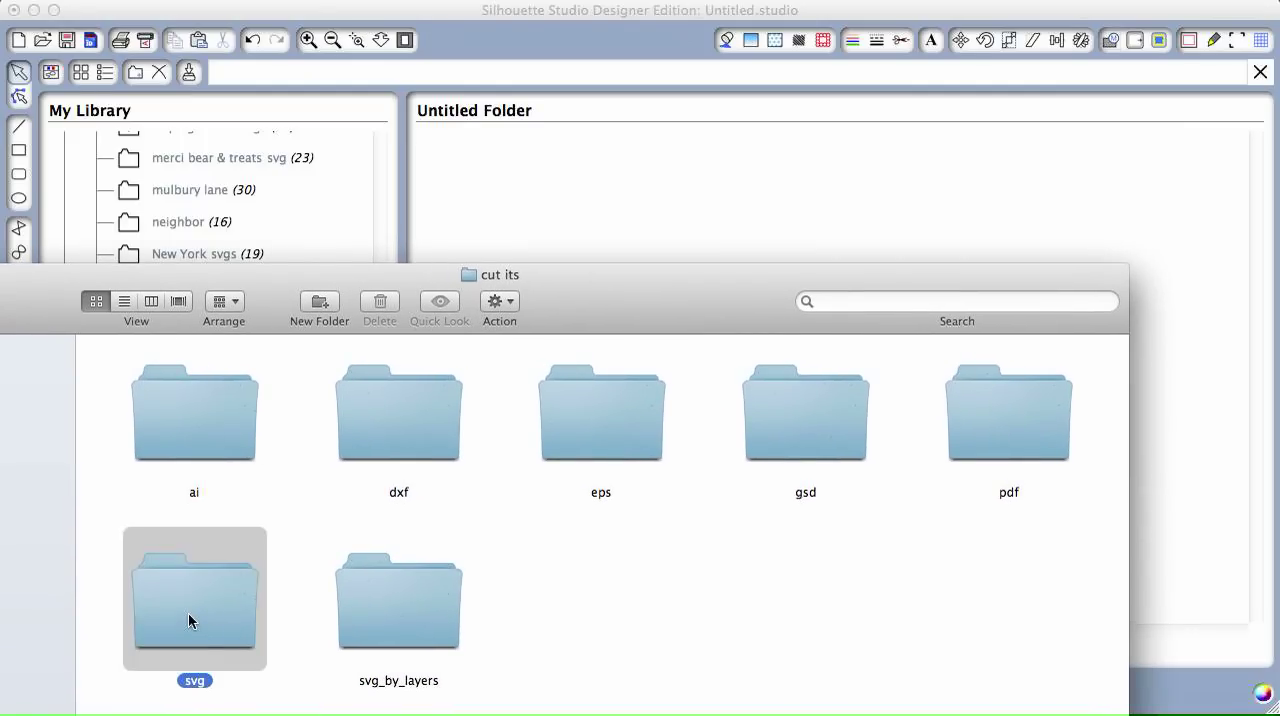
pyautogui.doubleClick(194, 598)
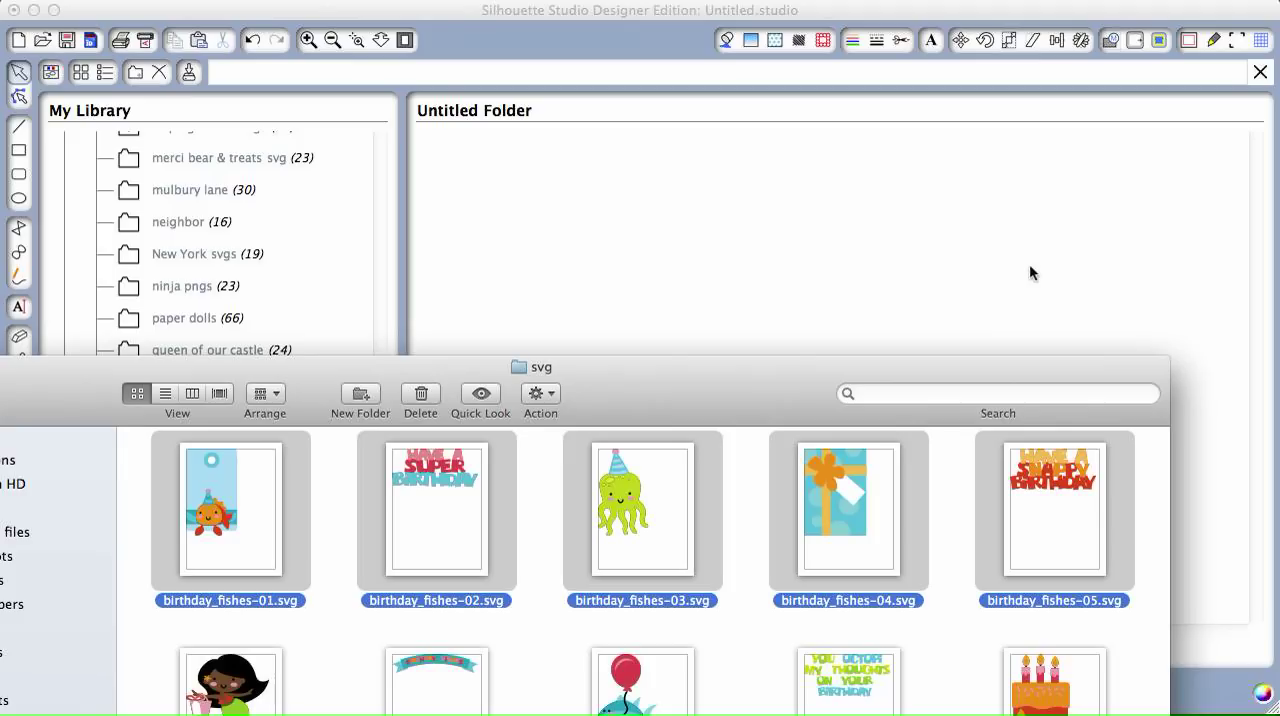
# Add the five selected birthday_fishes SVGs to the 'example' folder and dismiss Finder
pyautogui.click(176, 148)
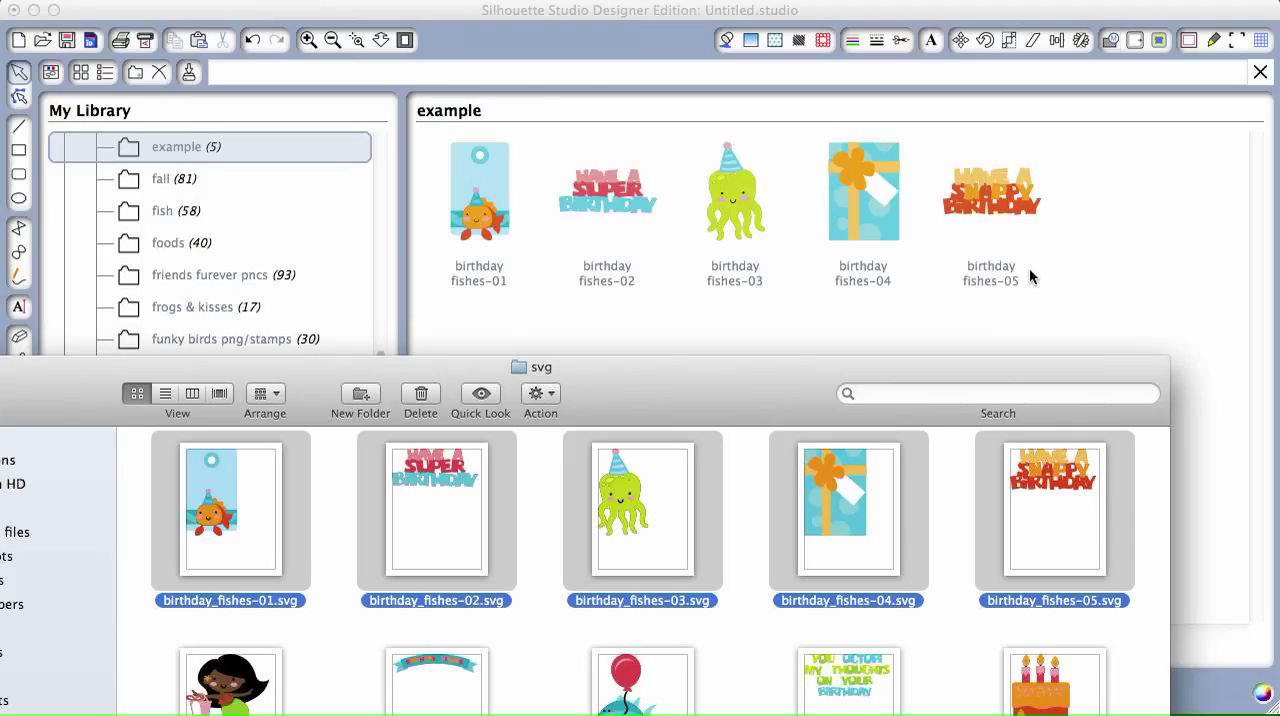
pyautogui.scroll(-3)
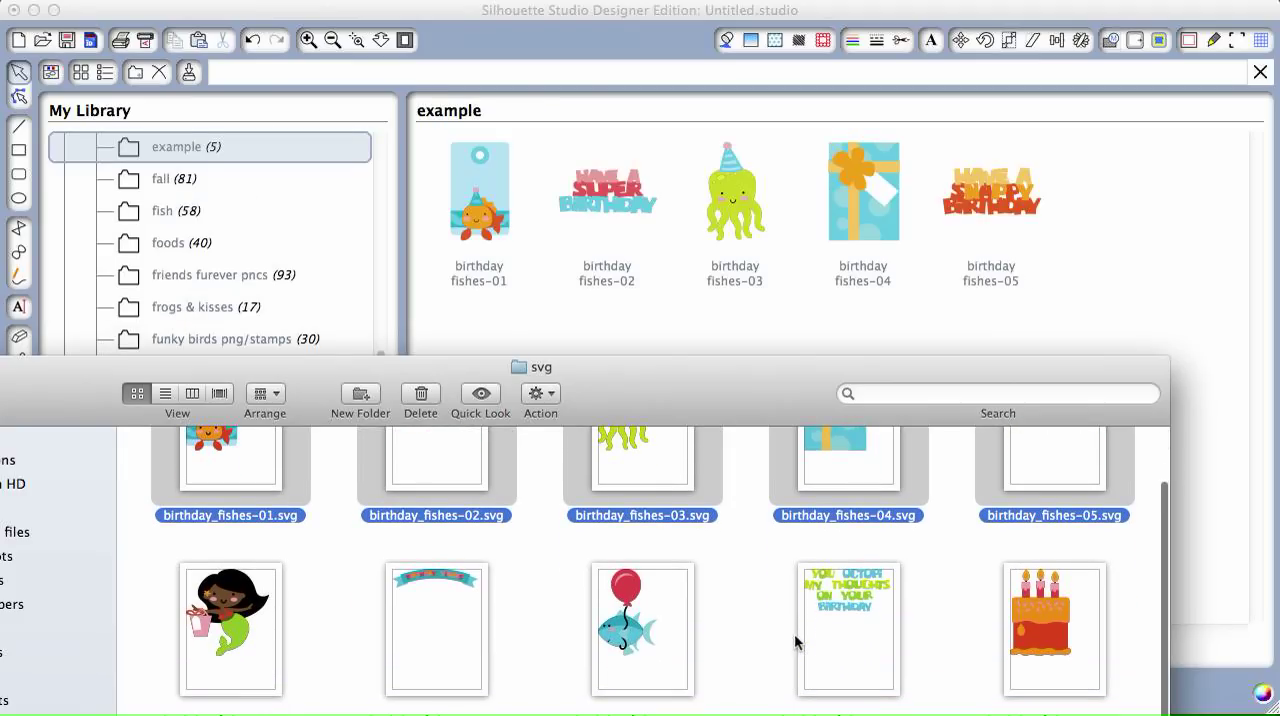
pyautogui.scroll(-3)
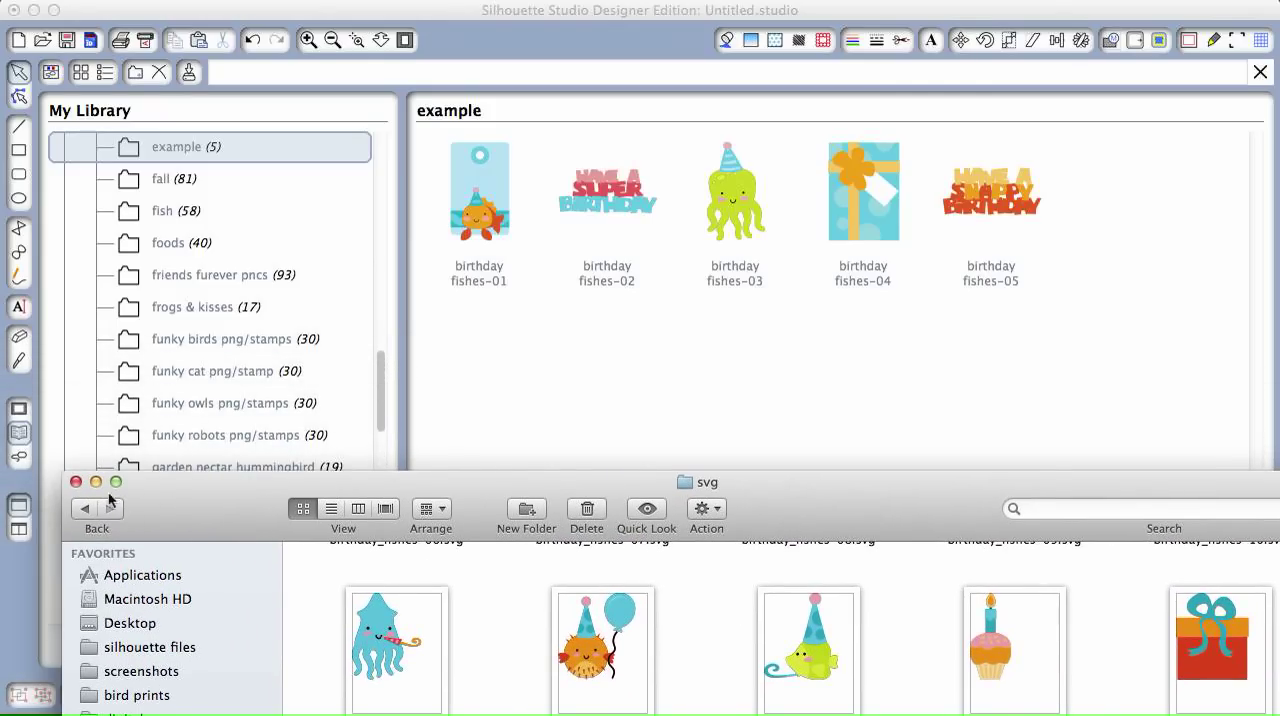
pyautogui.click(76, 482)
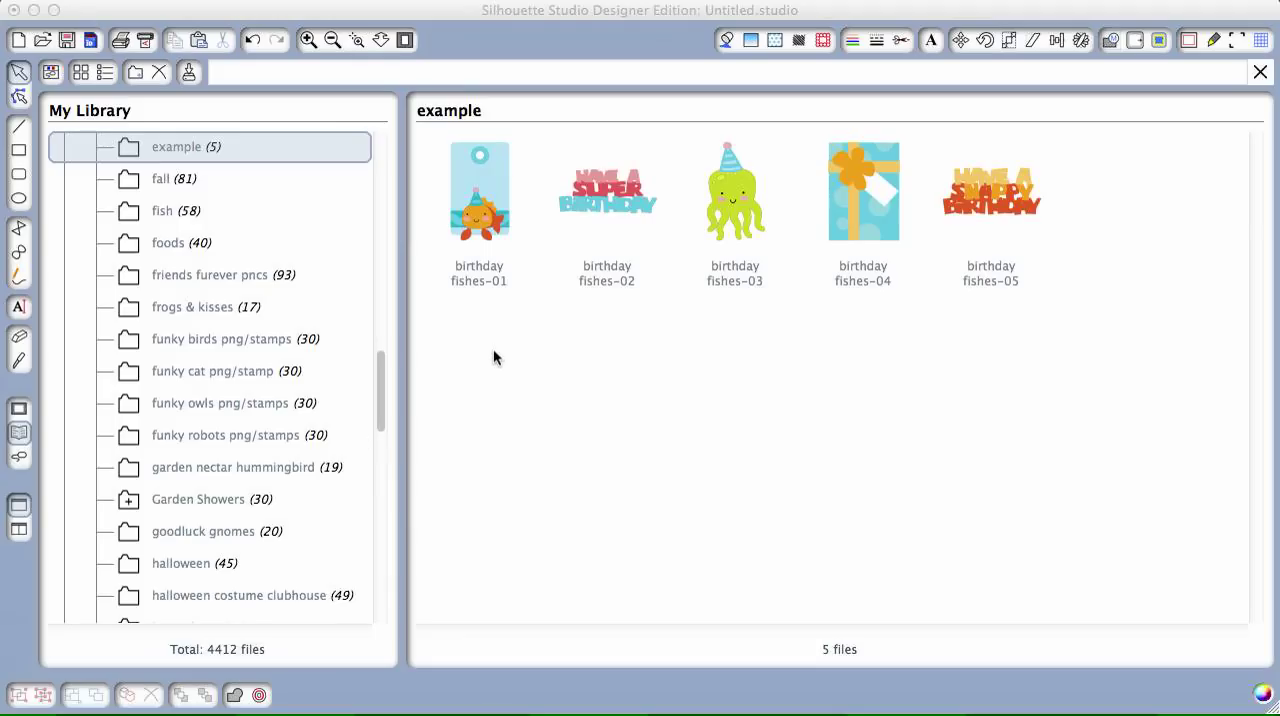
pyautogui.moveTo(928, 260)
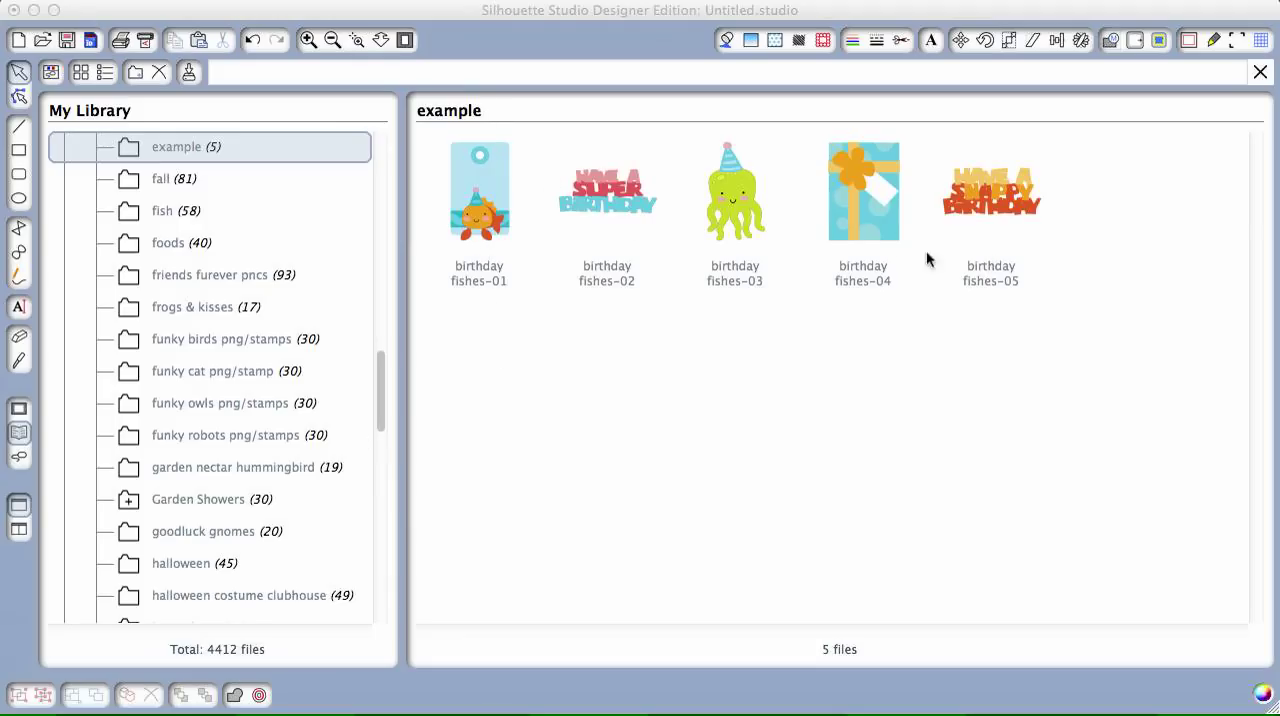
pyautogui.moveTo(734, 190)
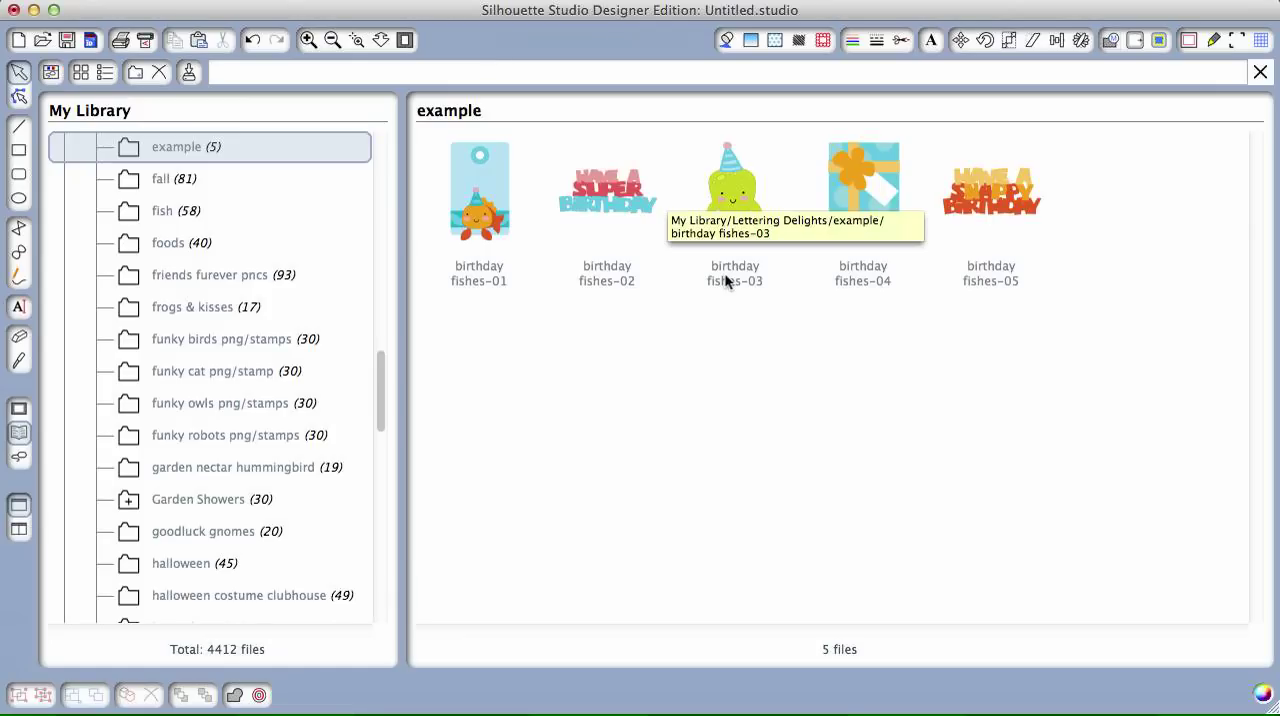
# Rename the birthday fishes-03 design to 'octopus'
pyautogui.click(734, 190)
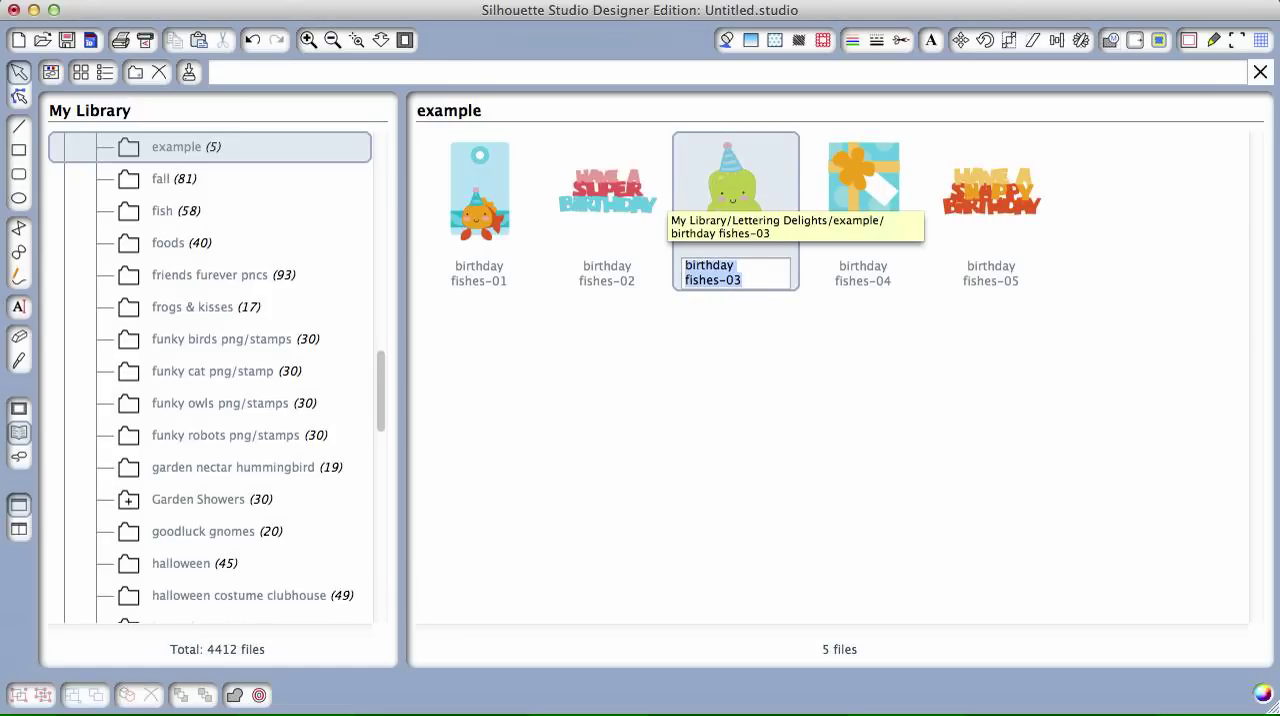
pyautogui.write('octopus')
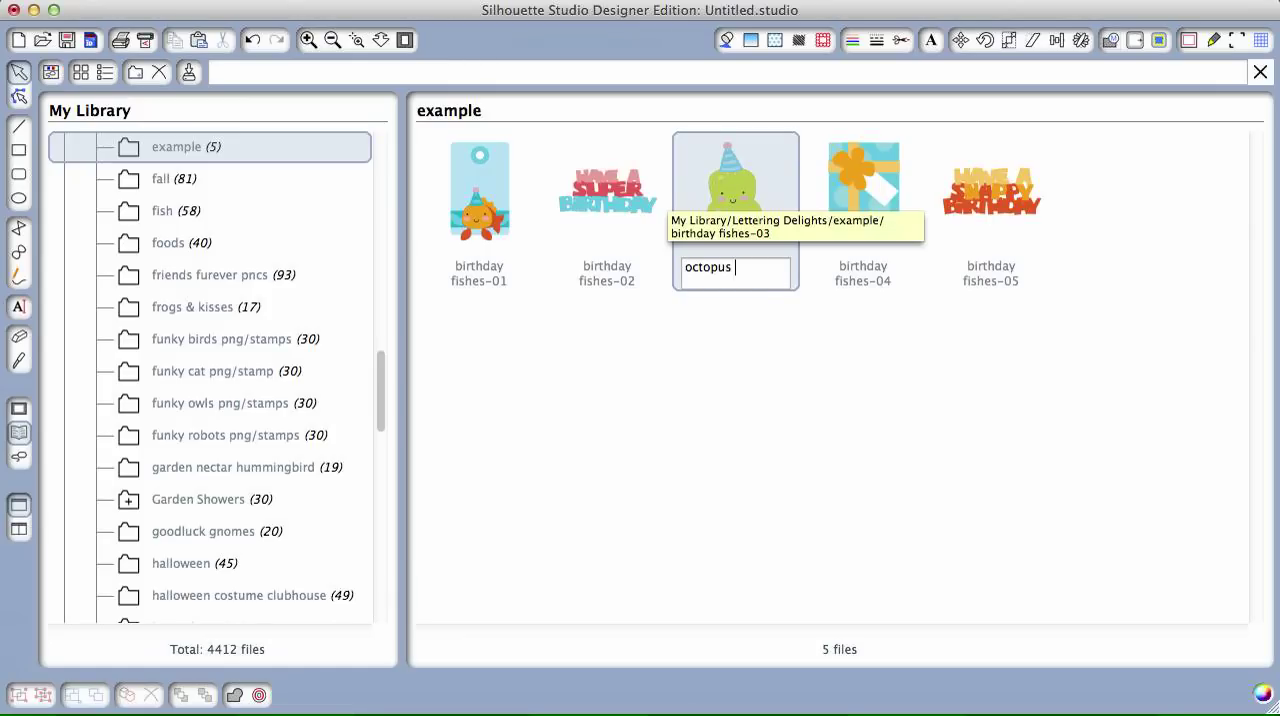
pyautogui.press('Return')
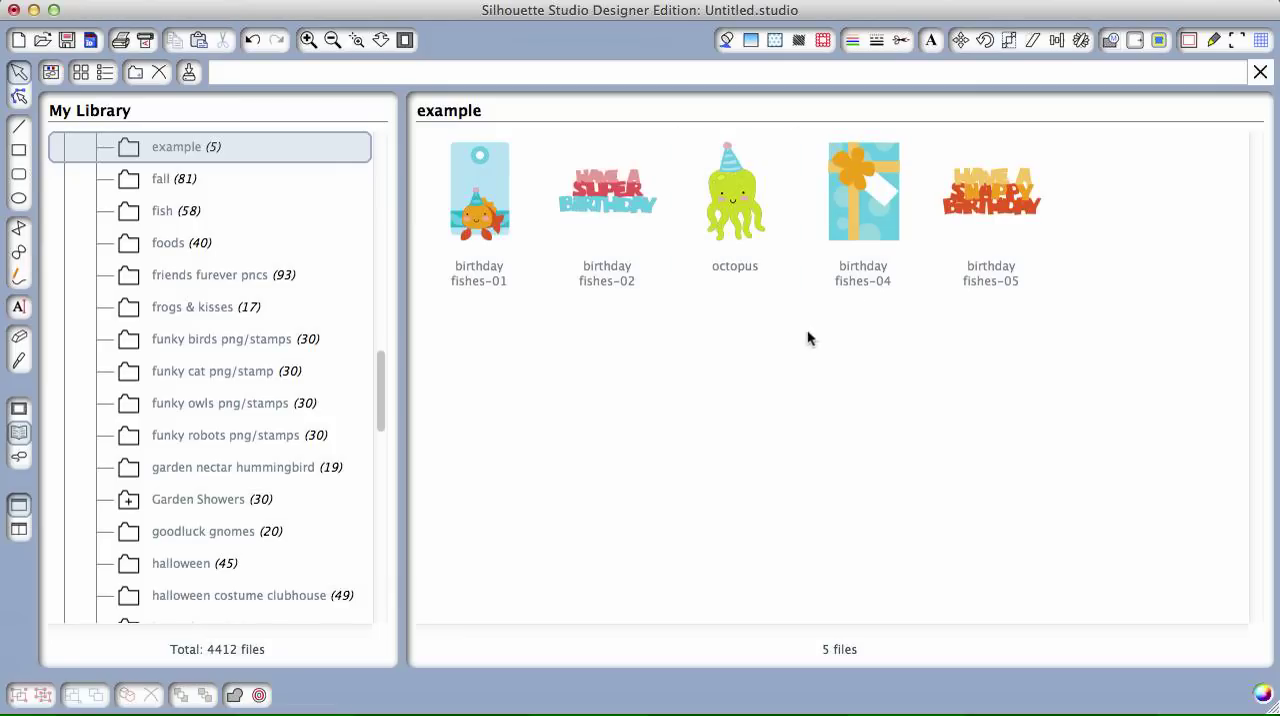
pyautogui.moveTo(1026, 332)
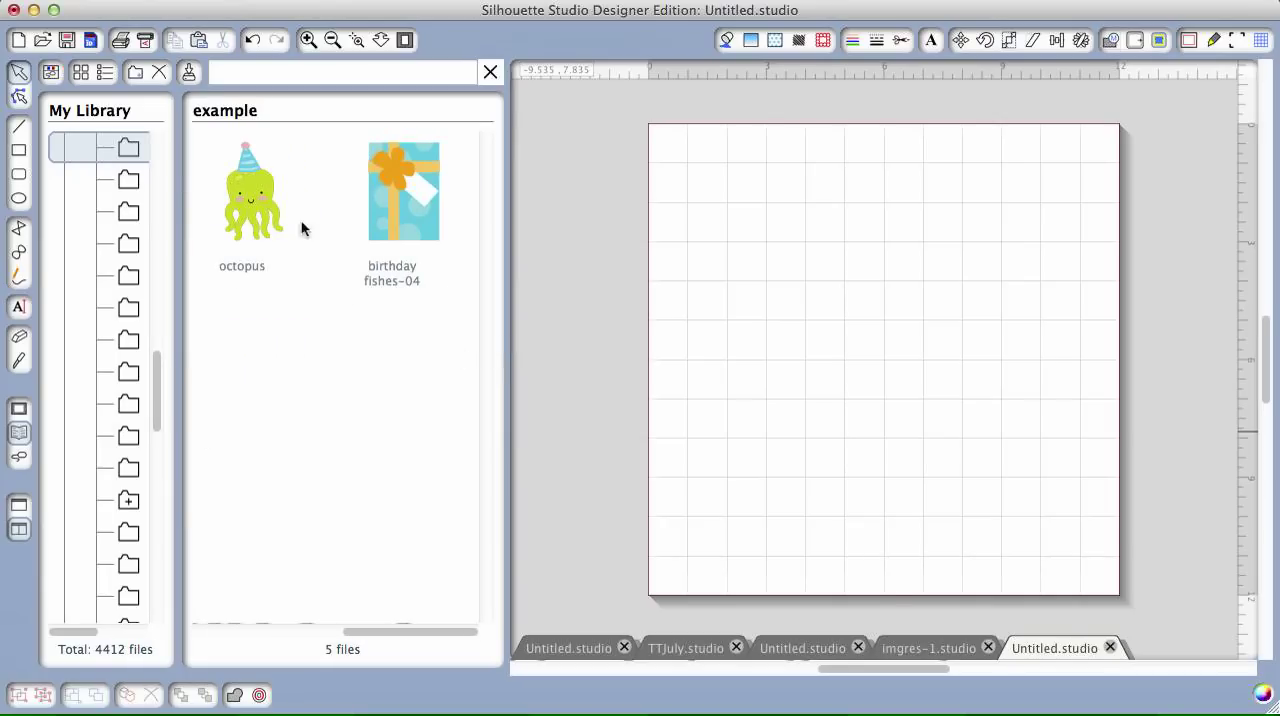
# Place the octopus and birthday fishes-04 gift designs from 'example' onto the canvas
pyautogui.doubleClick(252, 192)
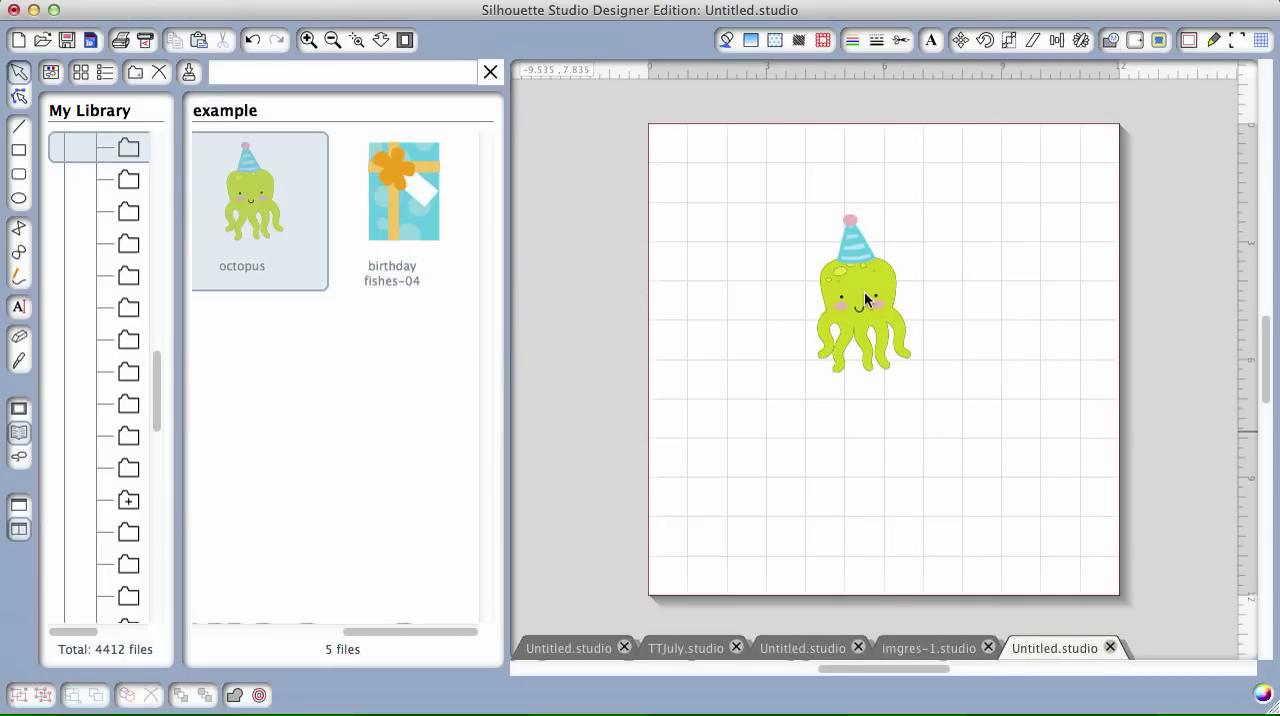
pyautogui.doubleClick(404, 190)
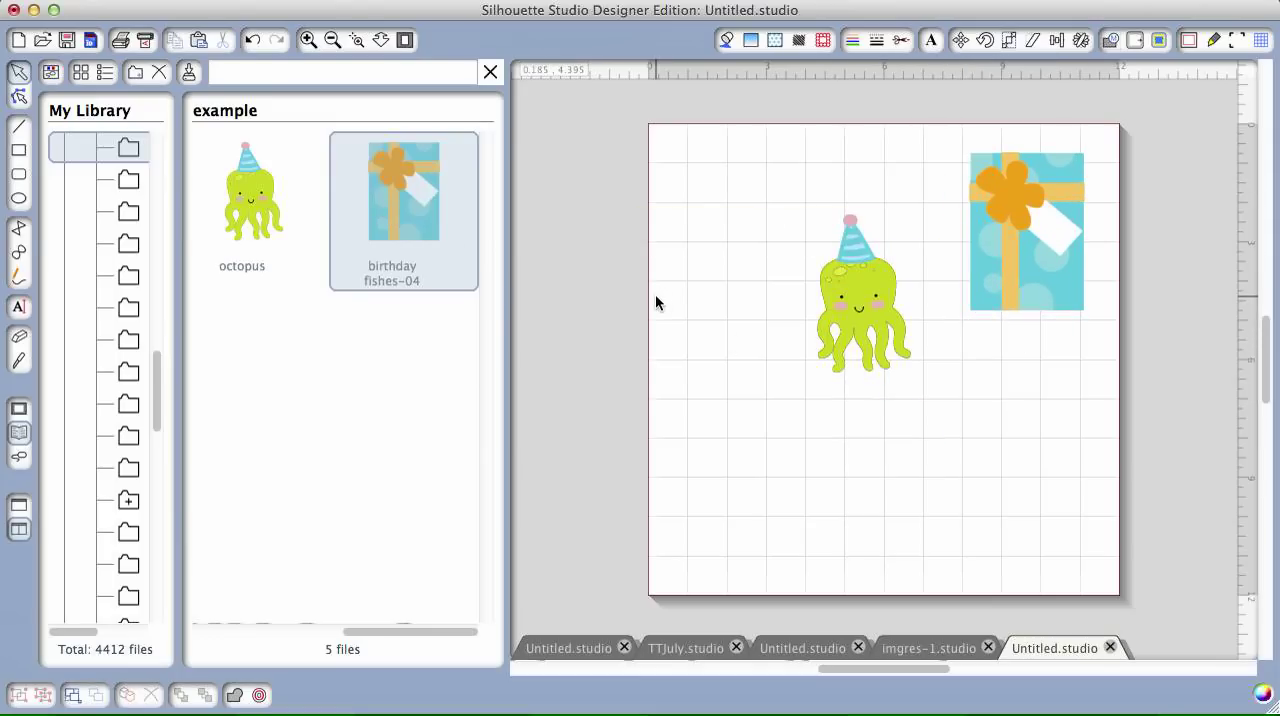
pyautogui.moveTo(498, 272)
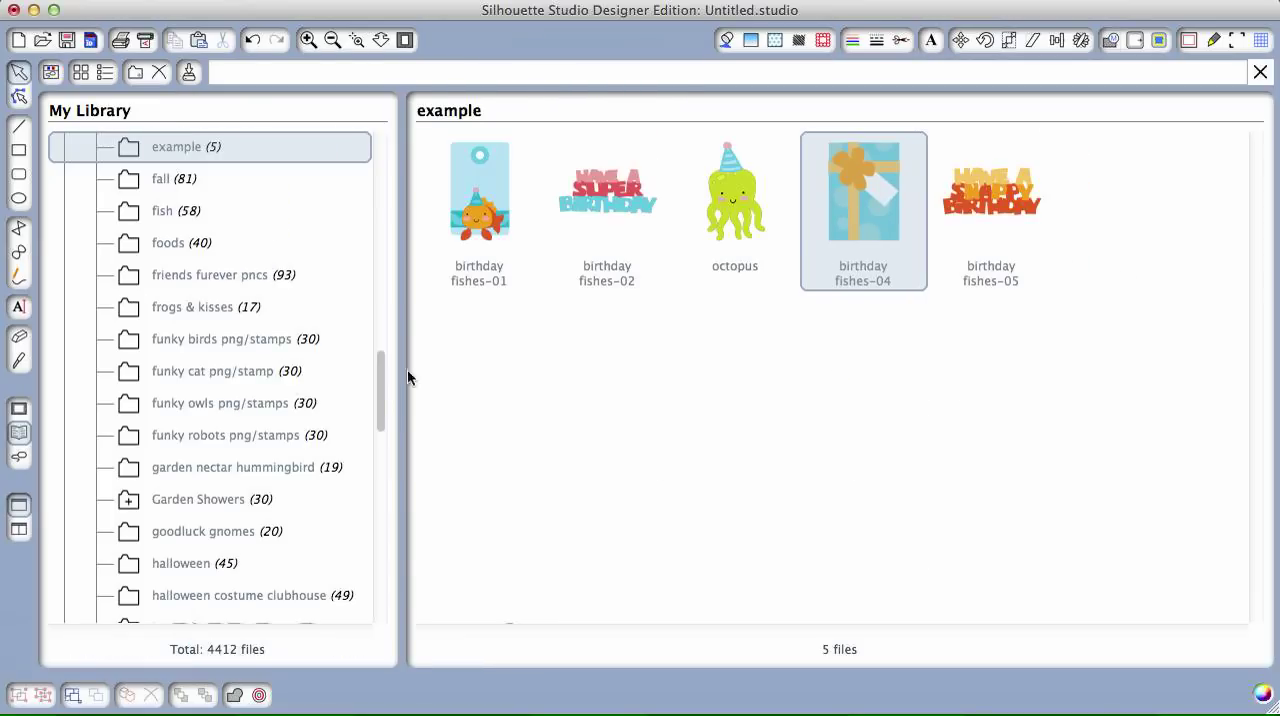
pyautogui.scroll(3)
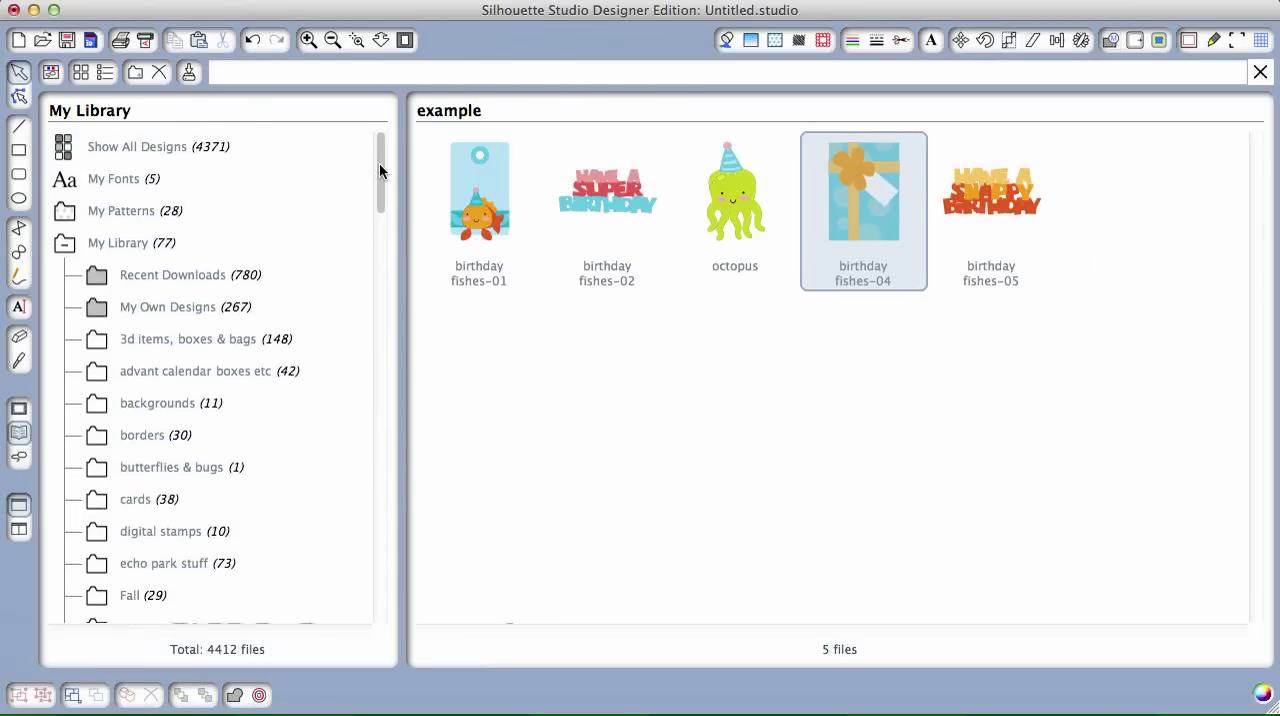
pyautogui.scroll(-3)
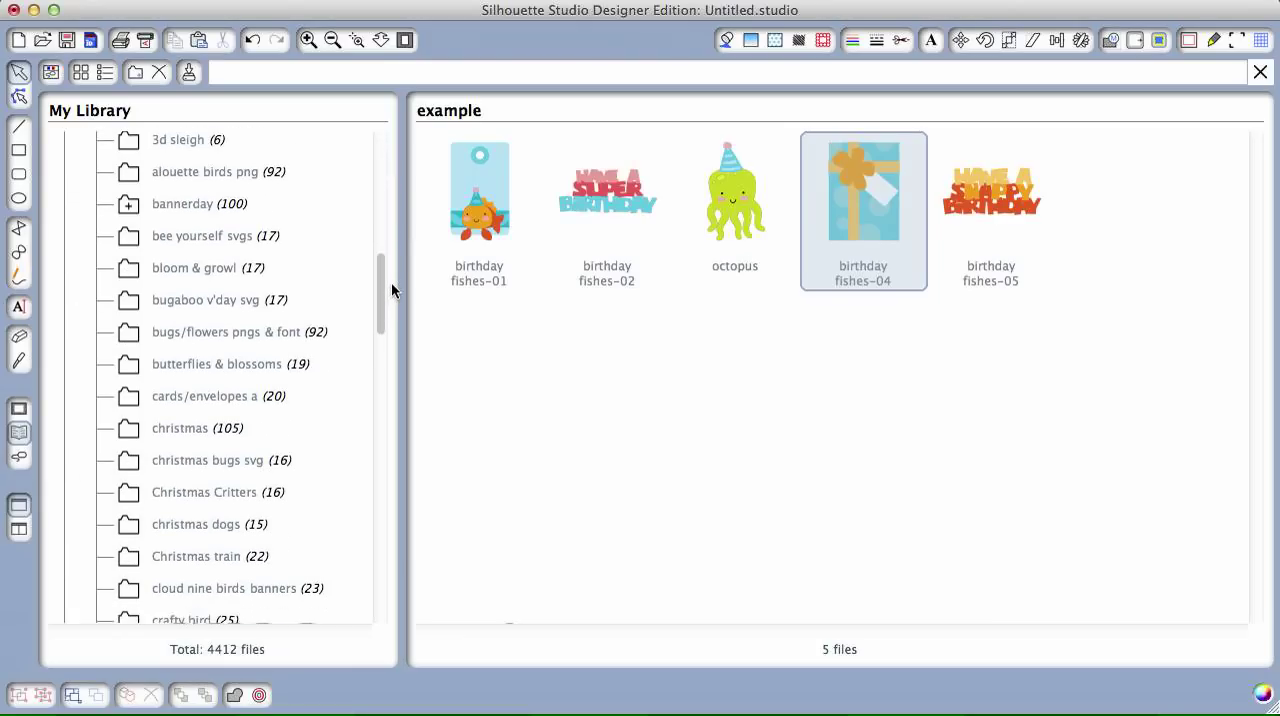
pyautogui.scroll(-3)
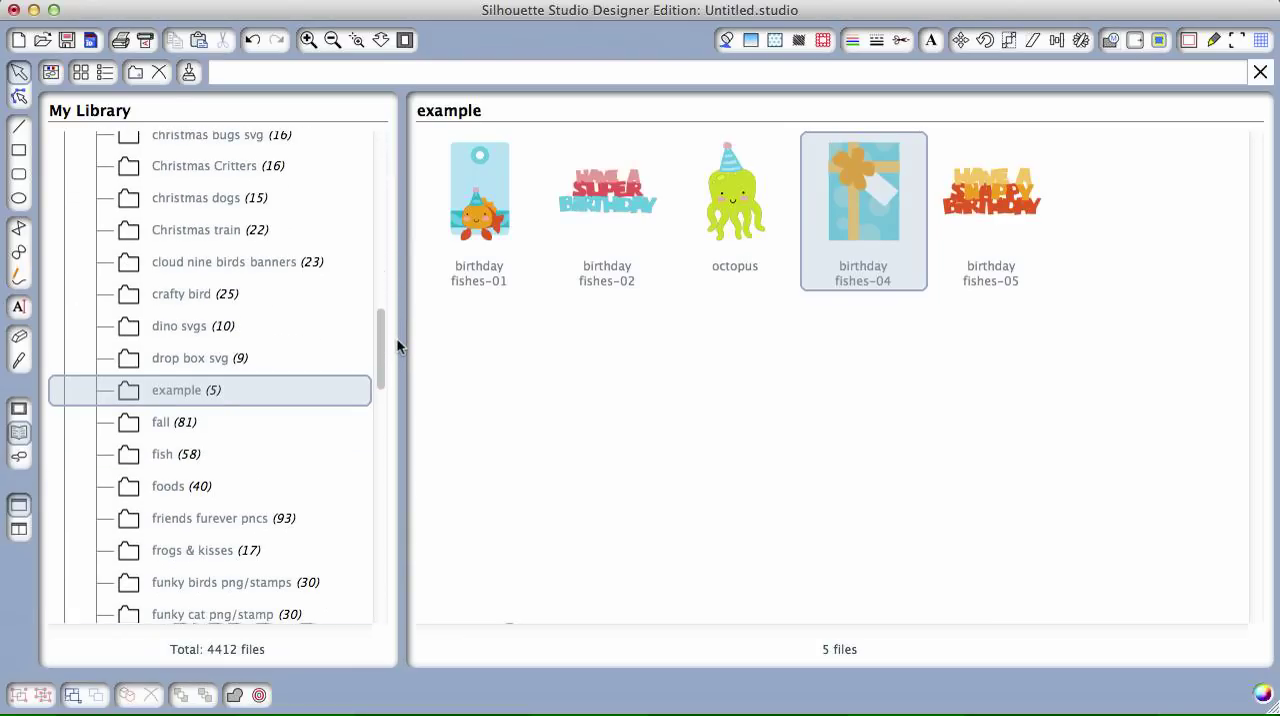
pyautogui.scroll(3)
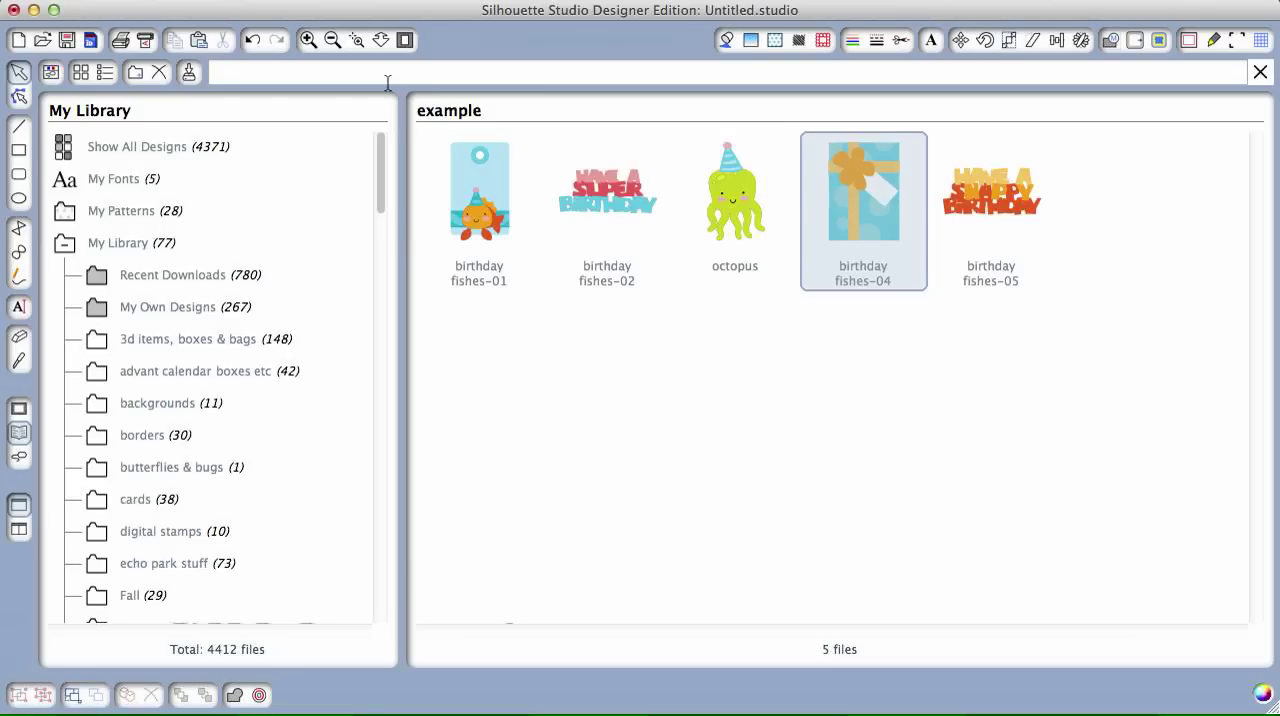
pyautogui.moveTo(556, 320)
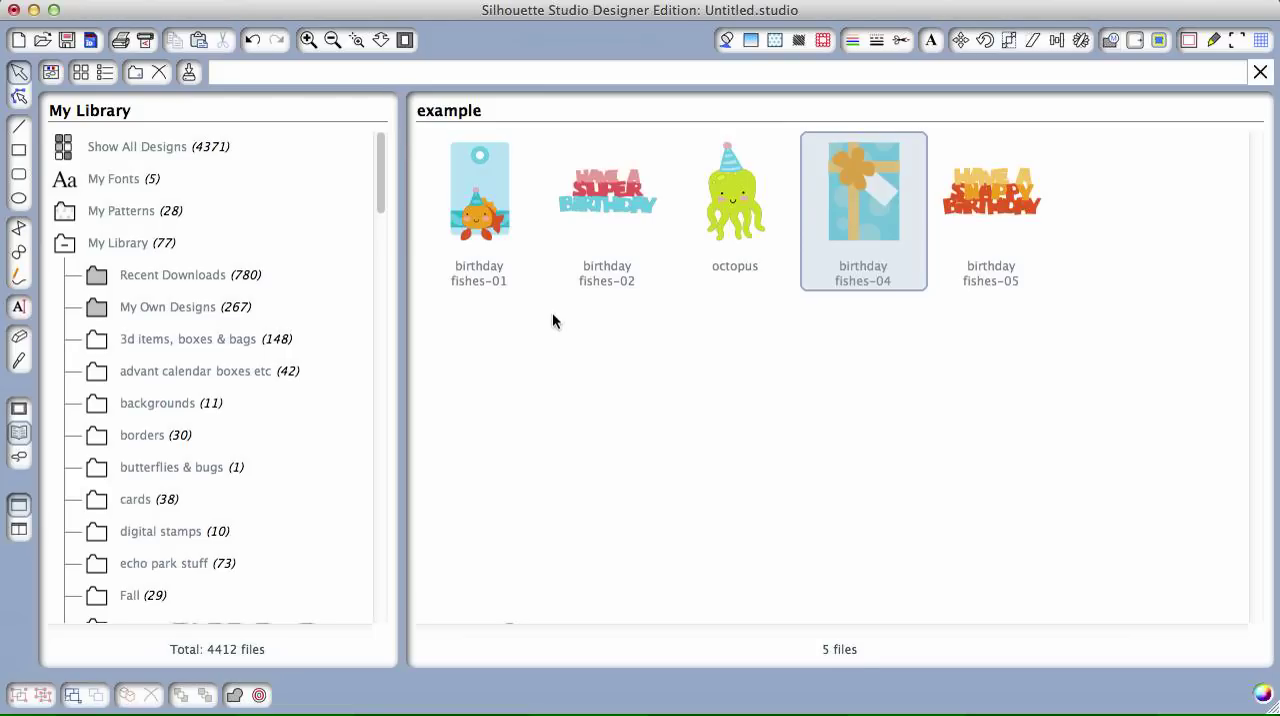